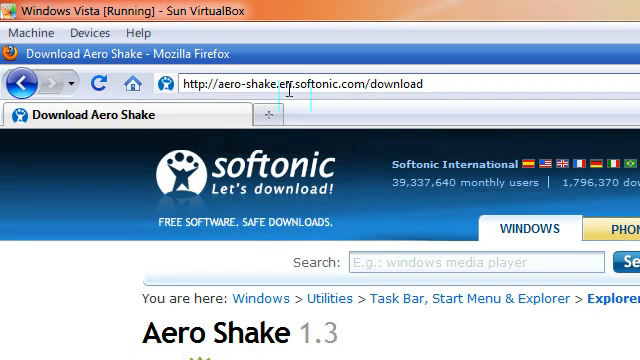
- Download Aero_Shake_1.3.exe from the Softonic page with Free Download
scroll("down", 3)
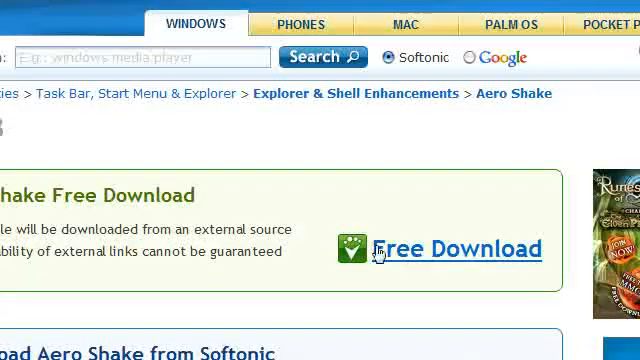
left_click(455, 248)
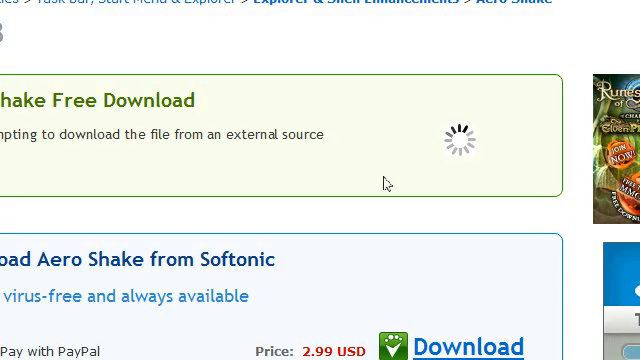
scroll("down", 3)
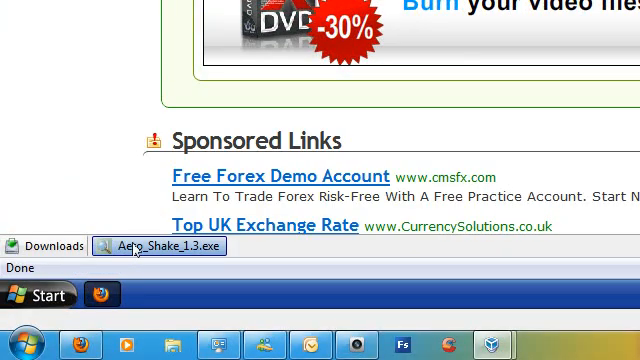
left_click(155, 246)
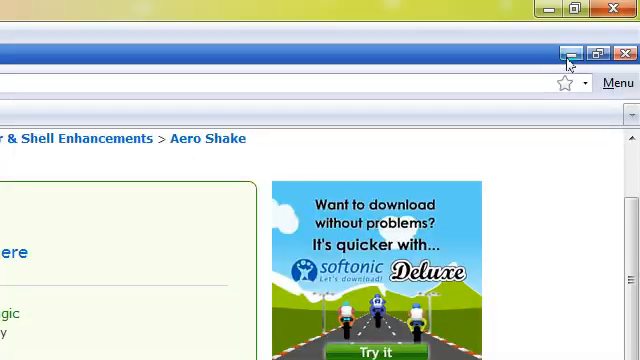
- Minimize Firefox to the desktop and bring up the Start menu
left_click(568, 54)
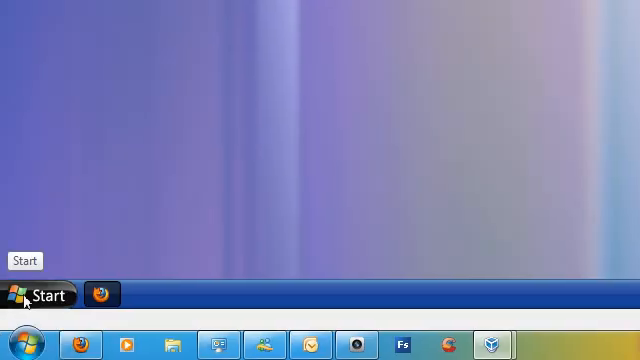
left_click(38, 295)
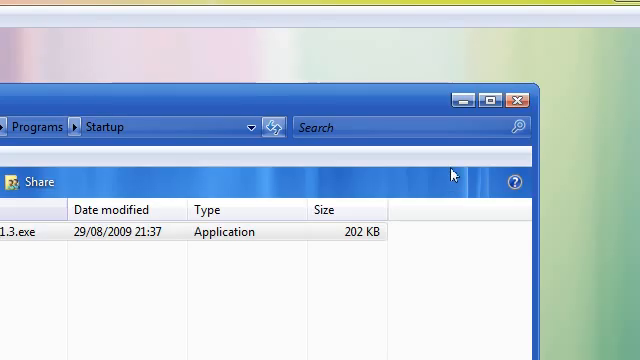
- Open the AeroShake Settings file in Notepad and select all of its text
left_click(524, 93)
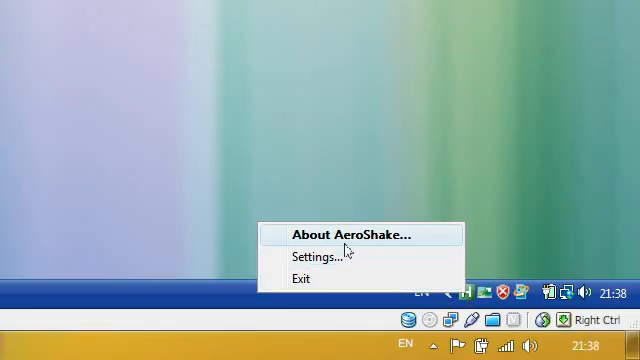
left_click(318, 257)
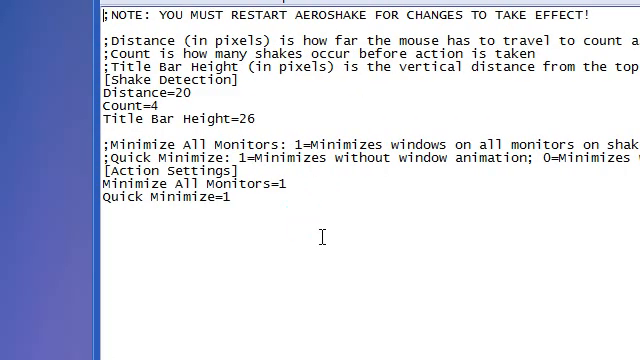
key("ctrl+a")
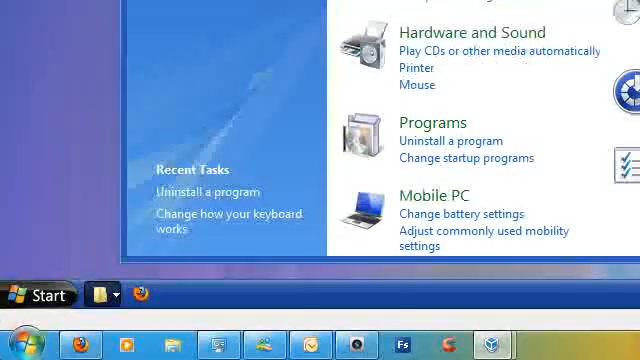
mouse_move(22, 293)
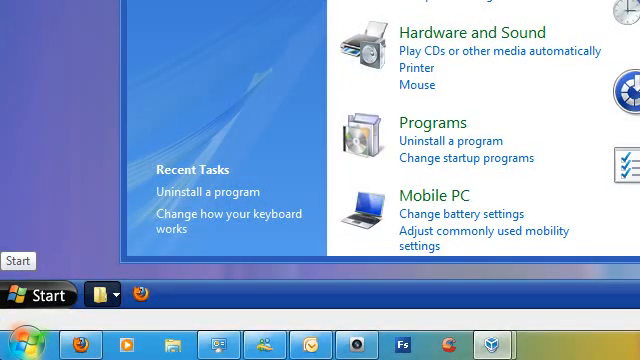